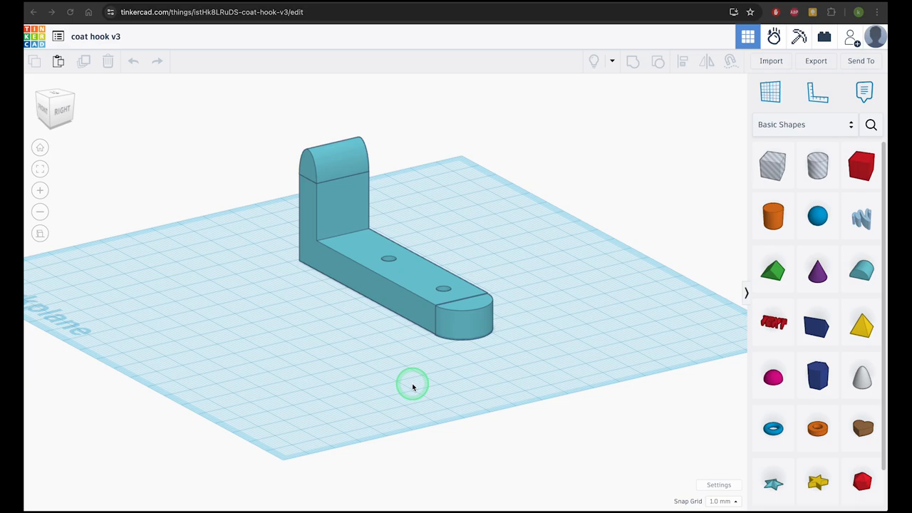
mouse_move(40, 44)
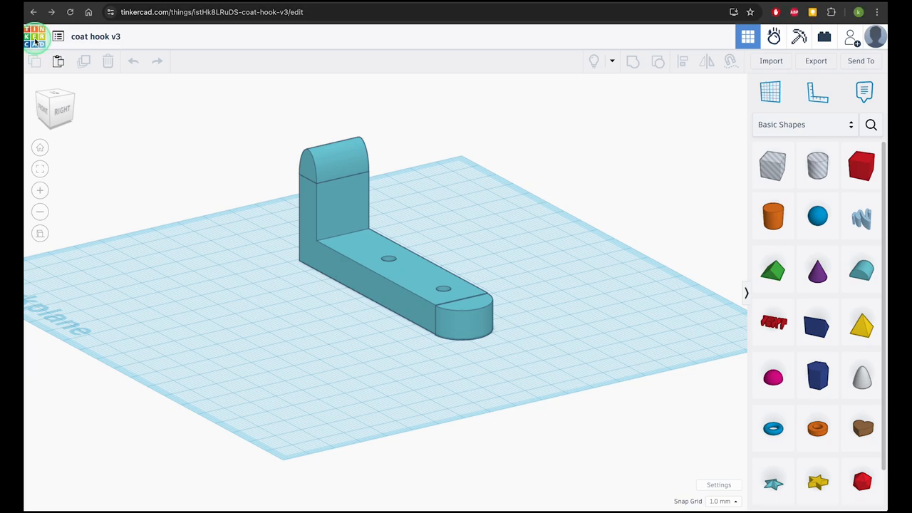
Leave the 'coat hook v3' design via the Tinkercad logo to return to the dashboard.
click(34, 40)
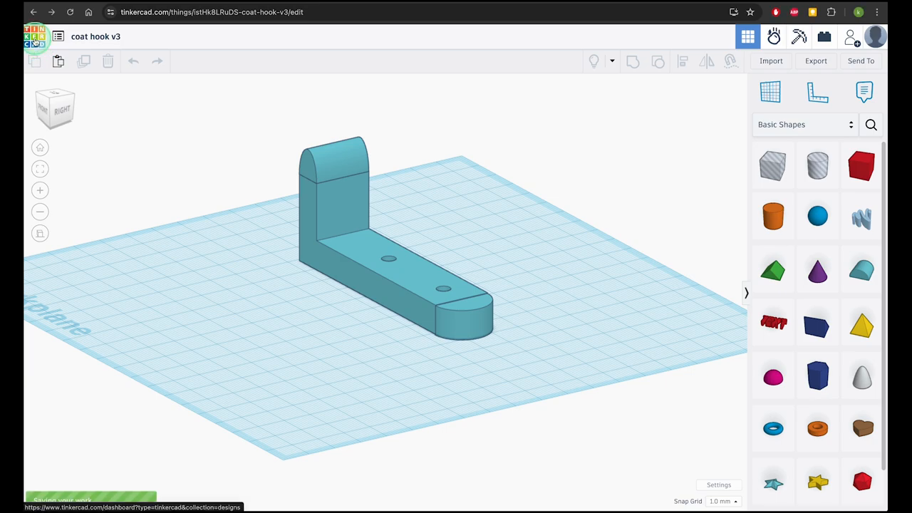
Go to Classrooms and show the list of classes taught (Test class, 4th Class Coat Hook, Intro to 3D Printing).
click(35, 37)
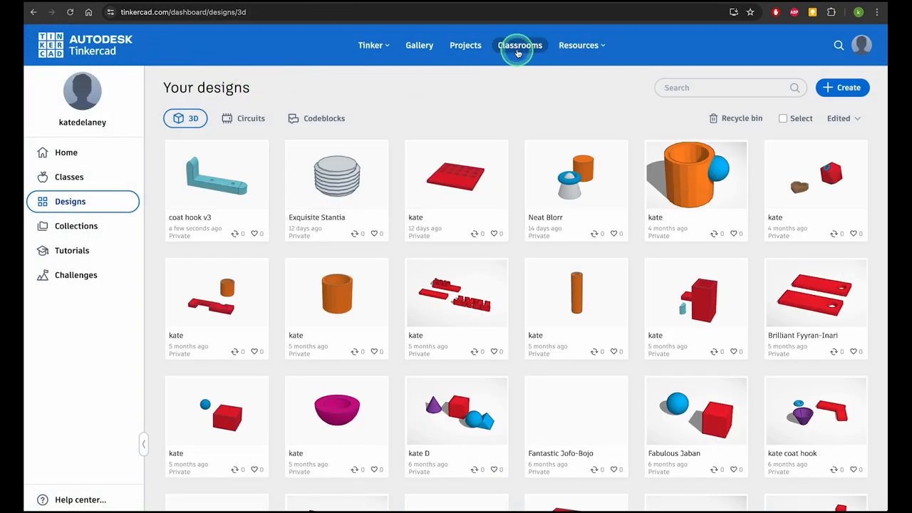
click(520, 44)
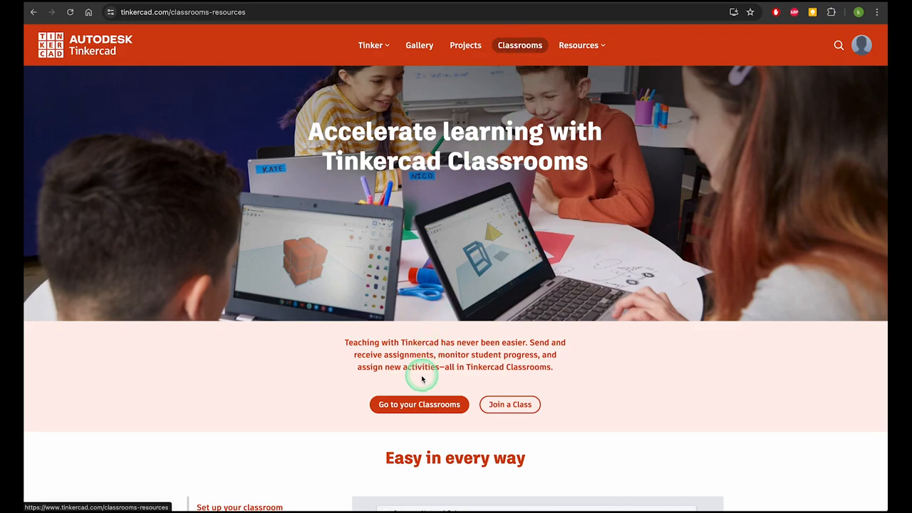
click(419, 405)
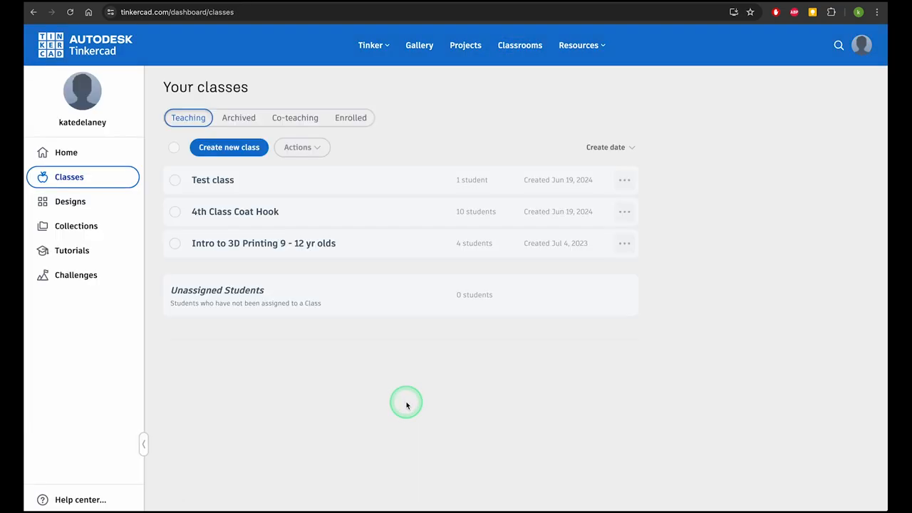
mouse_move(339, 430)
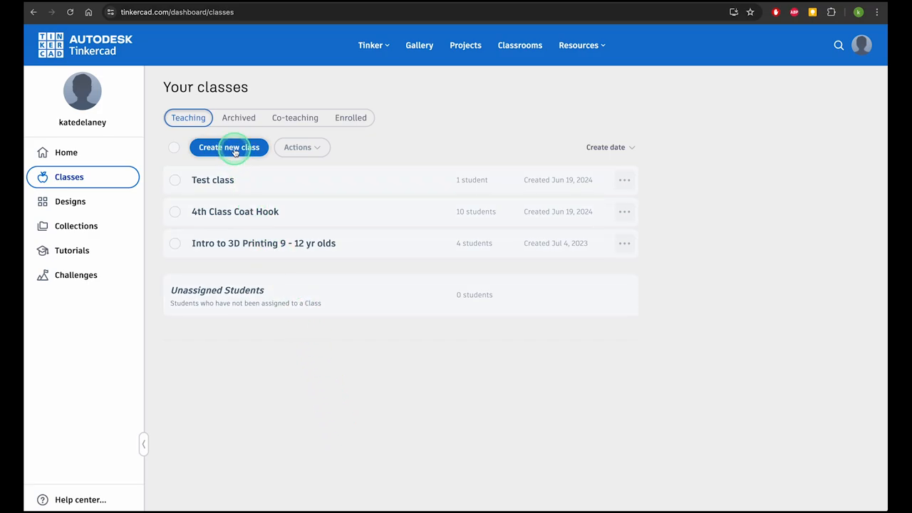
Create a new class named 'Design a phone holder' and bring up its add-students form.
click(228, 147)
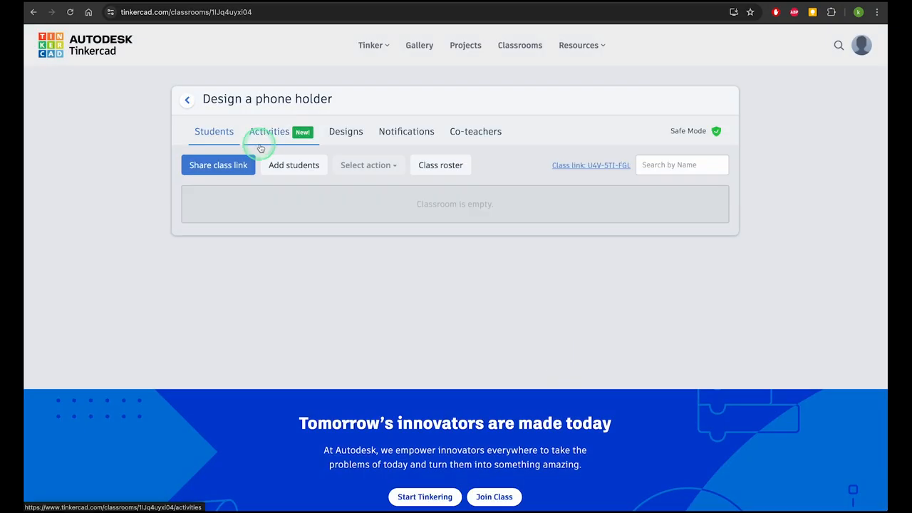
click(293, 165)
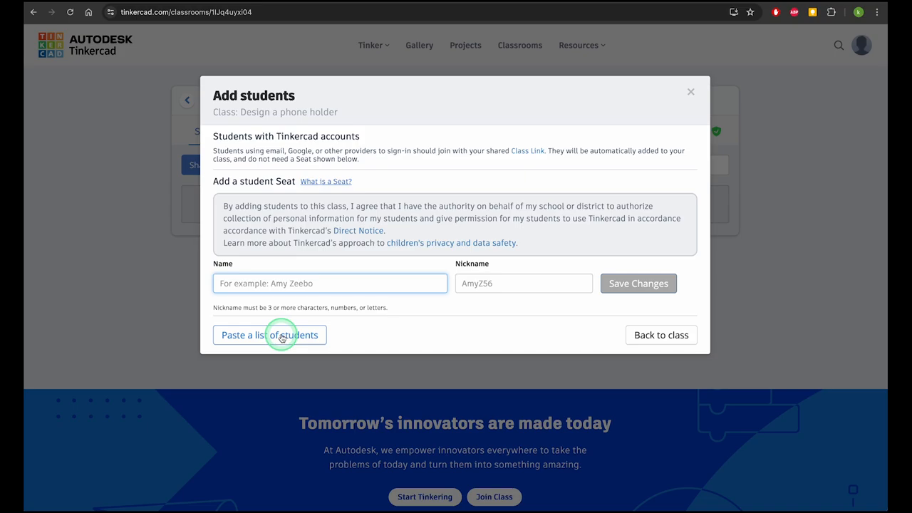
click(269, 335)
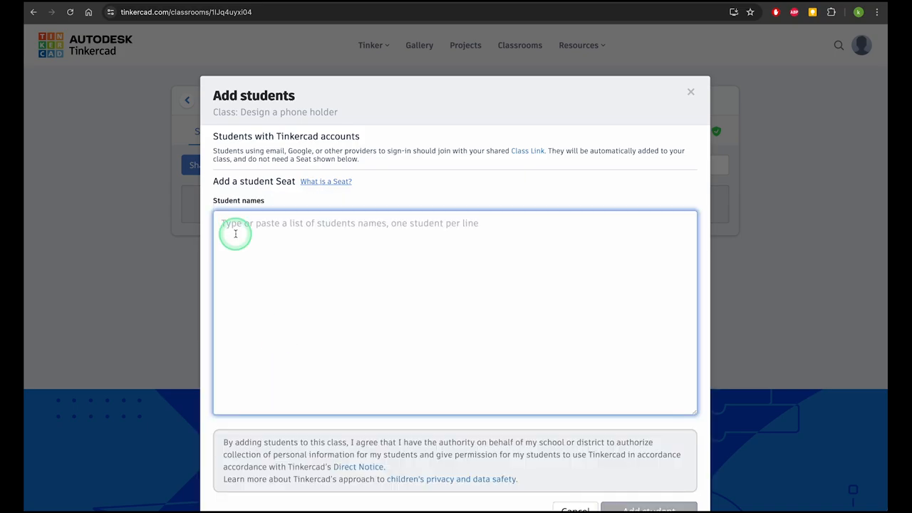
text(John	B)
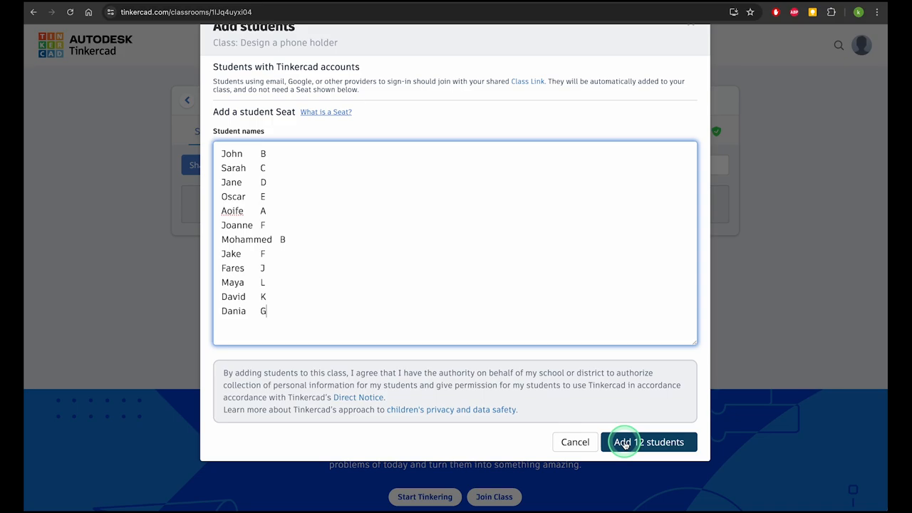
click(648, 442)
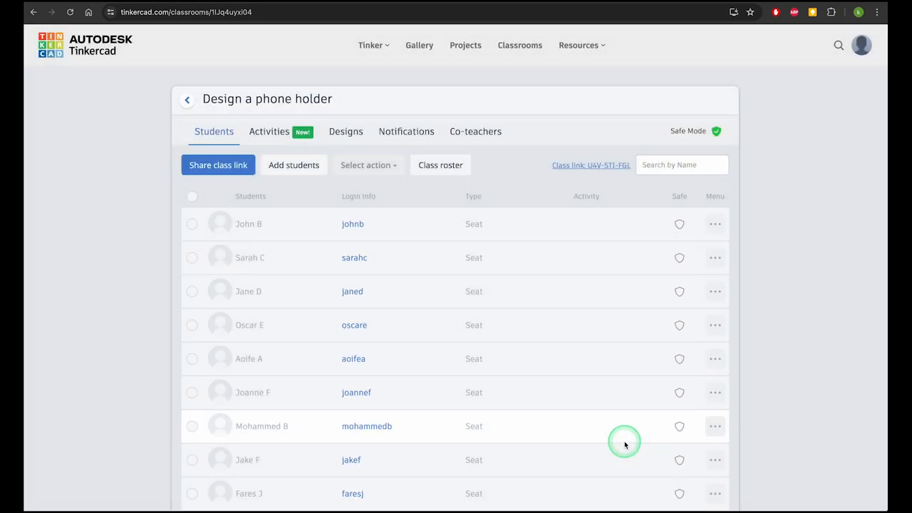
scroll(down, 3)
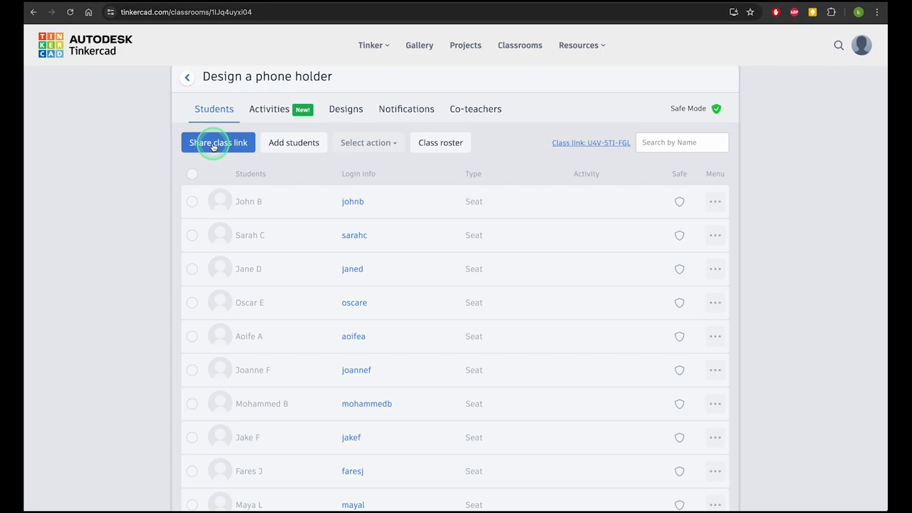
Show the class join link and code, then switch to a separate blank browser window.
click(218, 142)
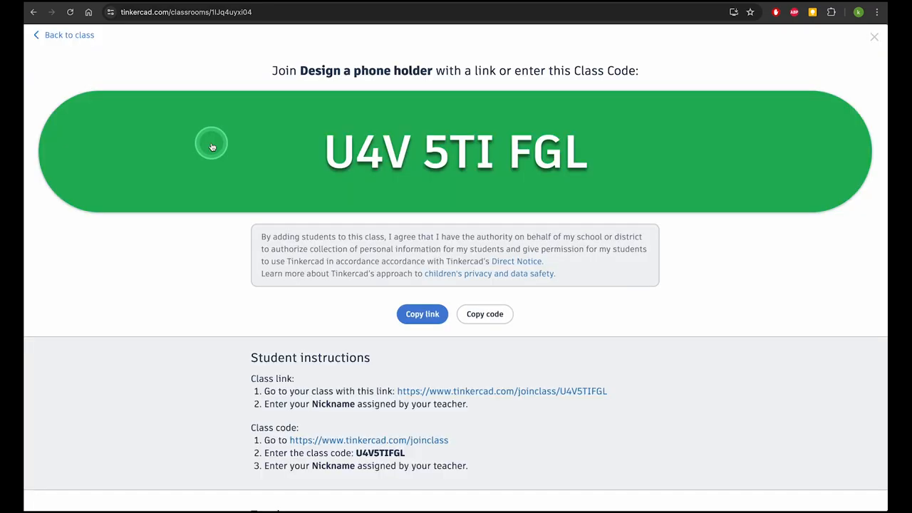
click(421, 315)
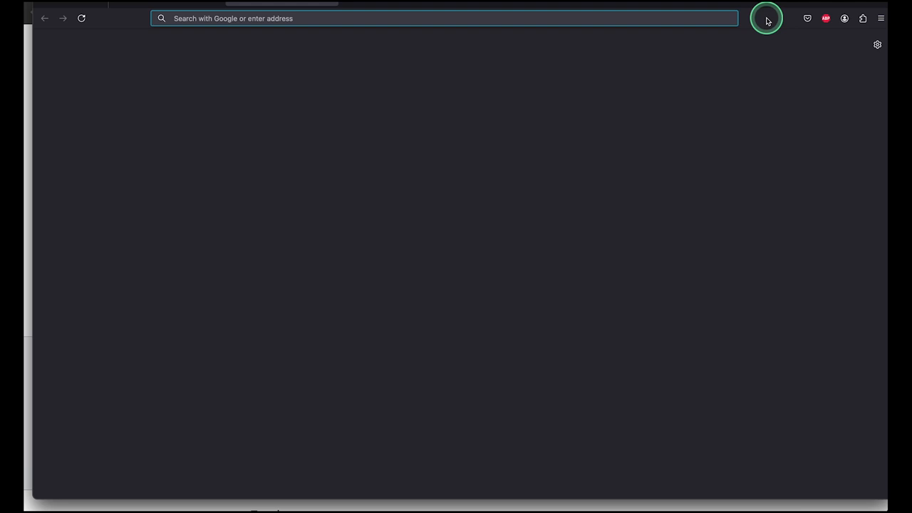
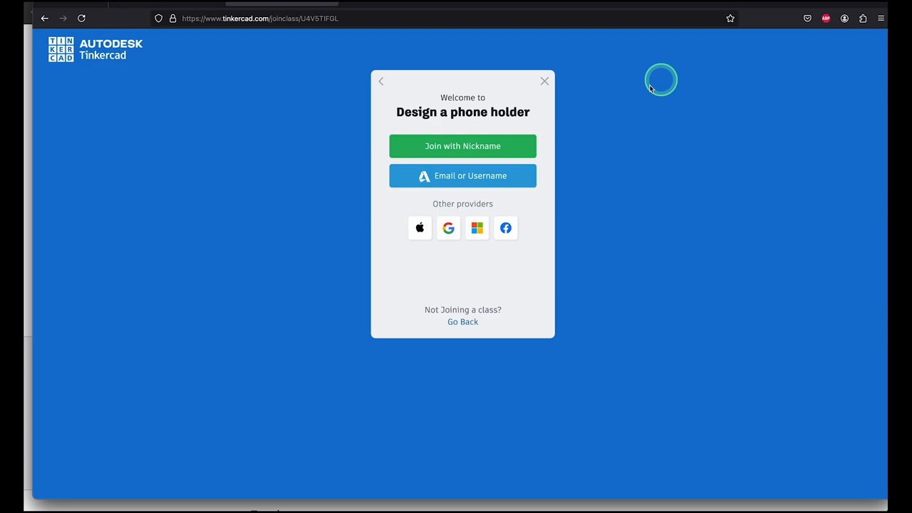
click(462, 146)
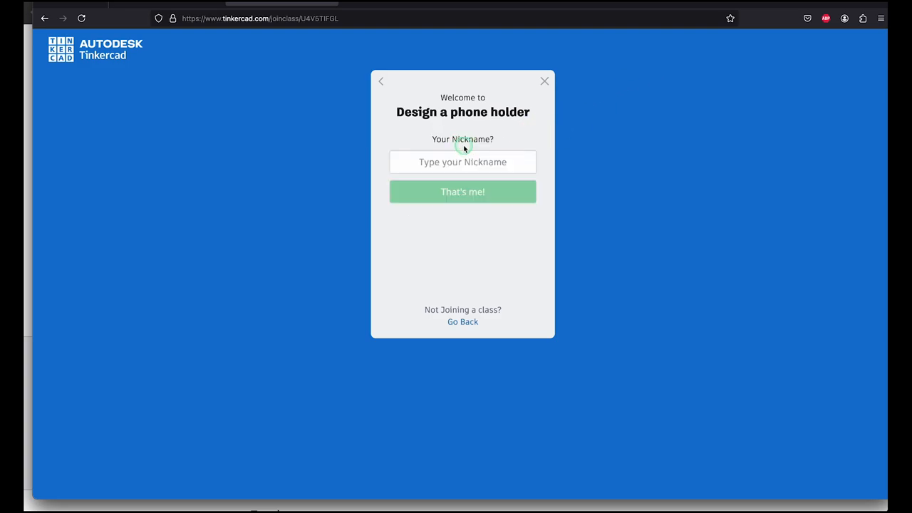
text(aoifea)
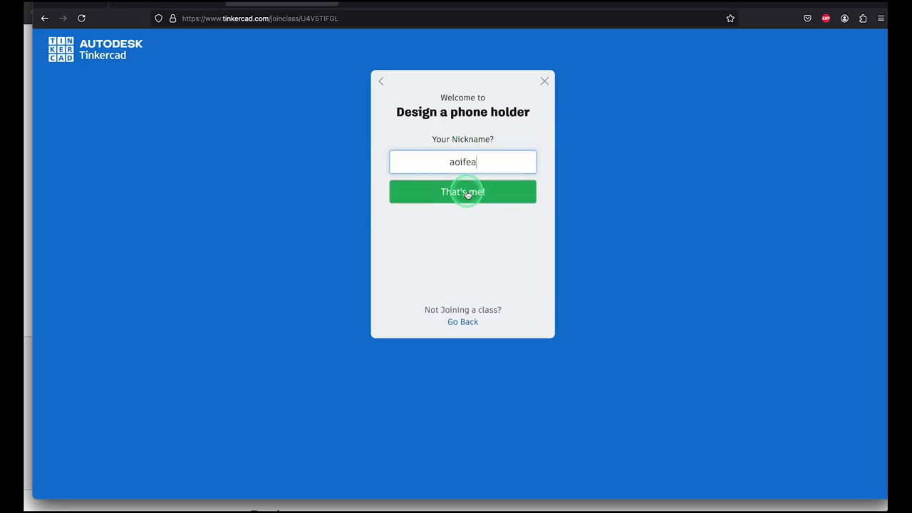
click(461, 191)
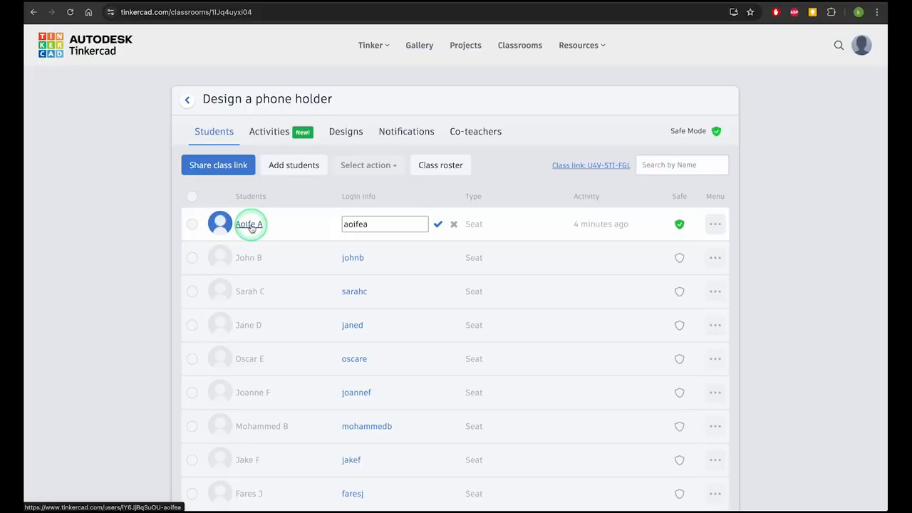
click(250, 224)
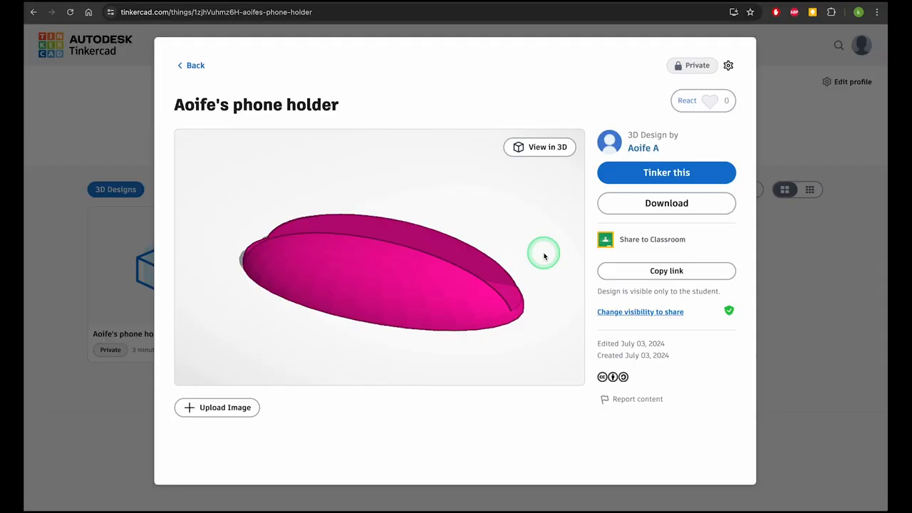
click(701, 99)
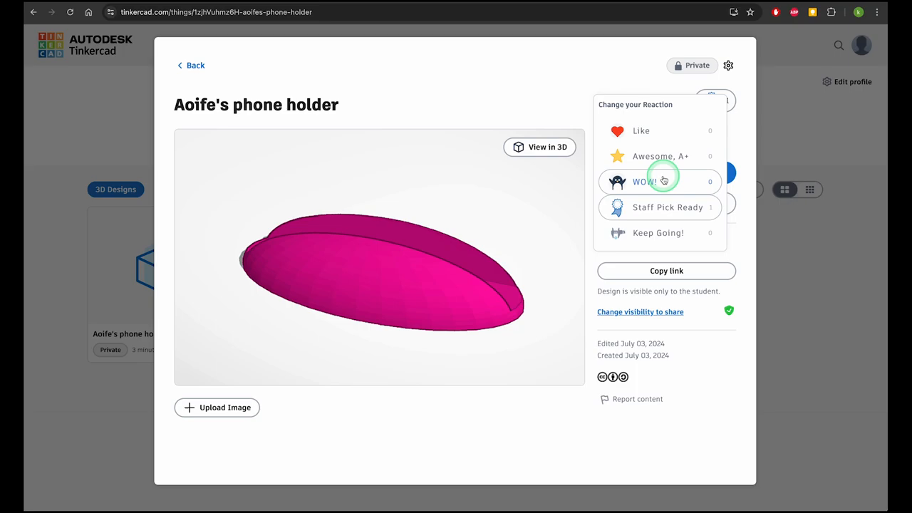
click(644, 181)
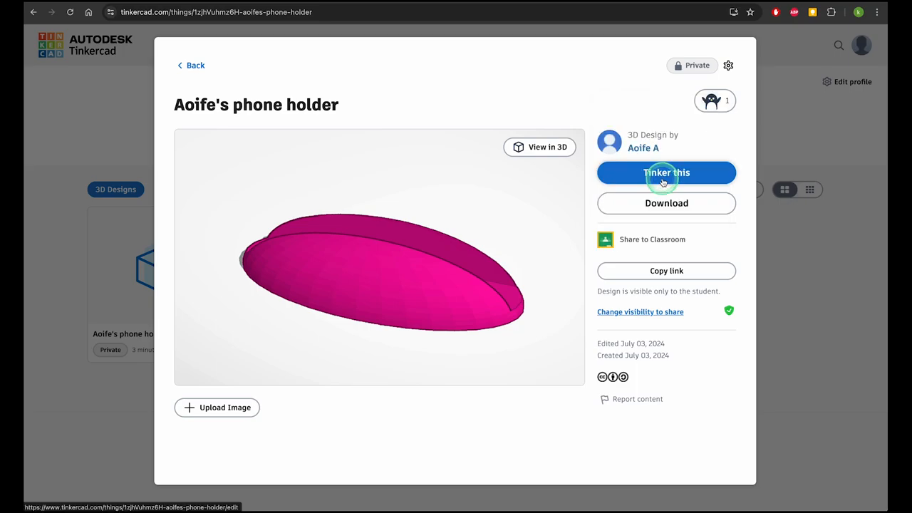